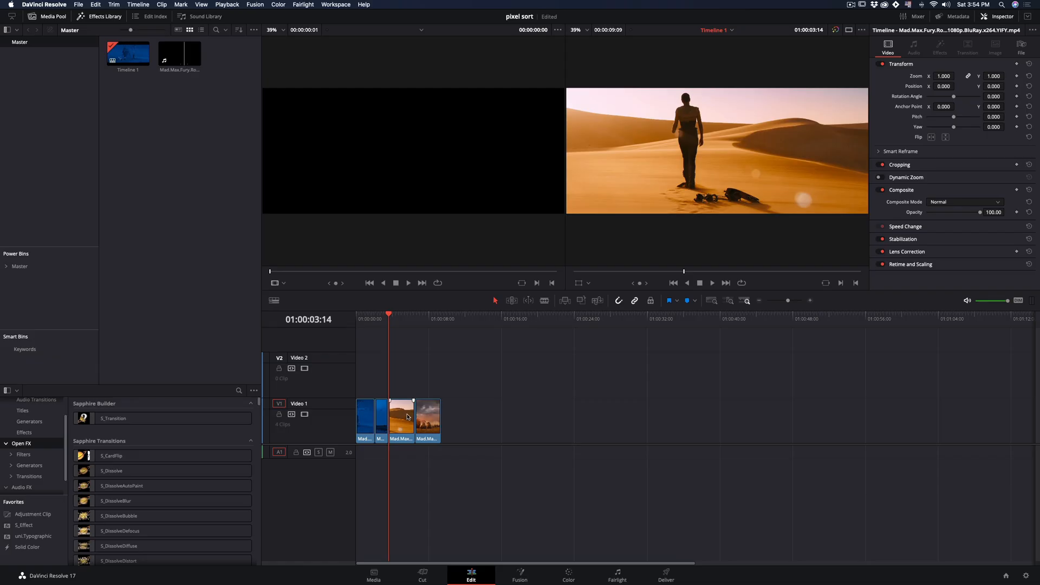
- Turn the selected timeline clips into a new Fusion clip via the context menu
{"action": "right_click", "coordinate": [428, 422]}
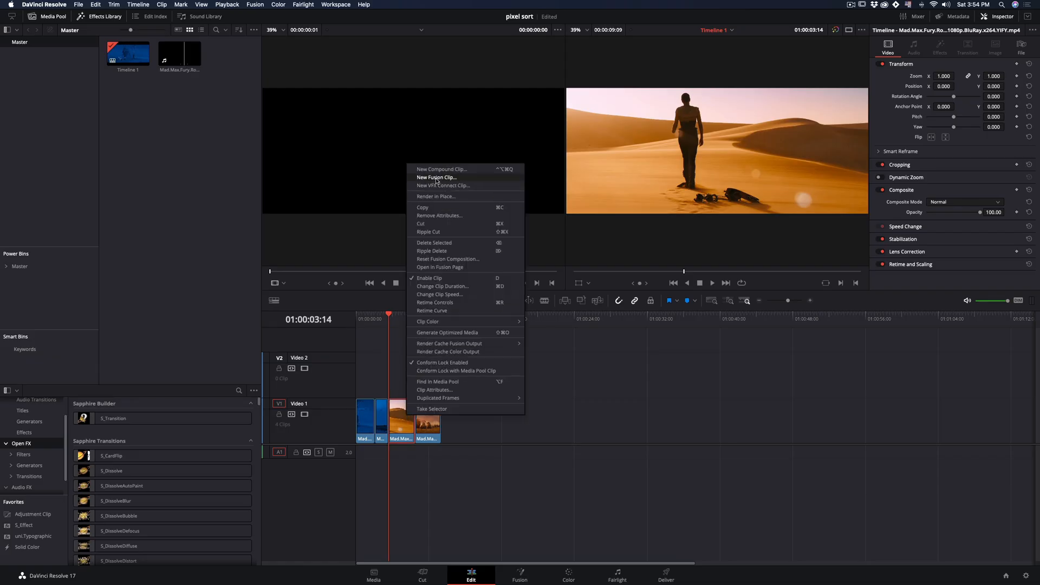
{"action": "left_click", "coordinate": [436, 177]}
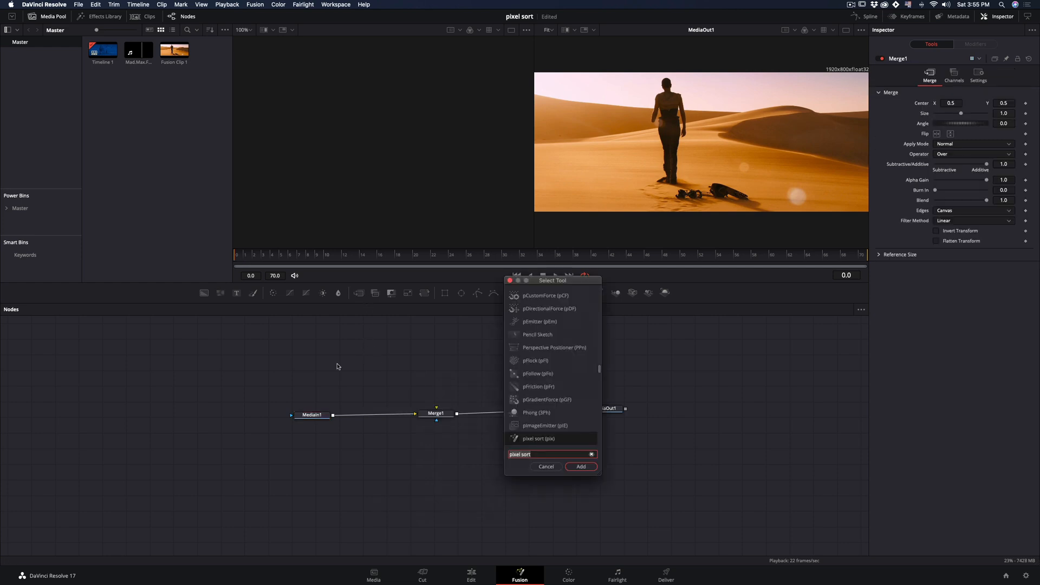
- Add the pixel sort tool from Select Tool to the node graph
{"action": "left_click", "coordinate": [579, 466]}
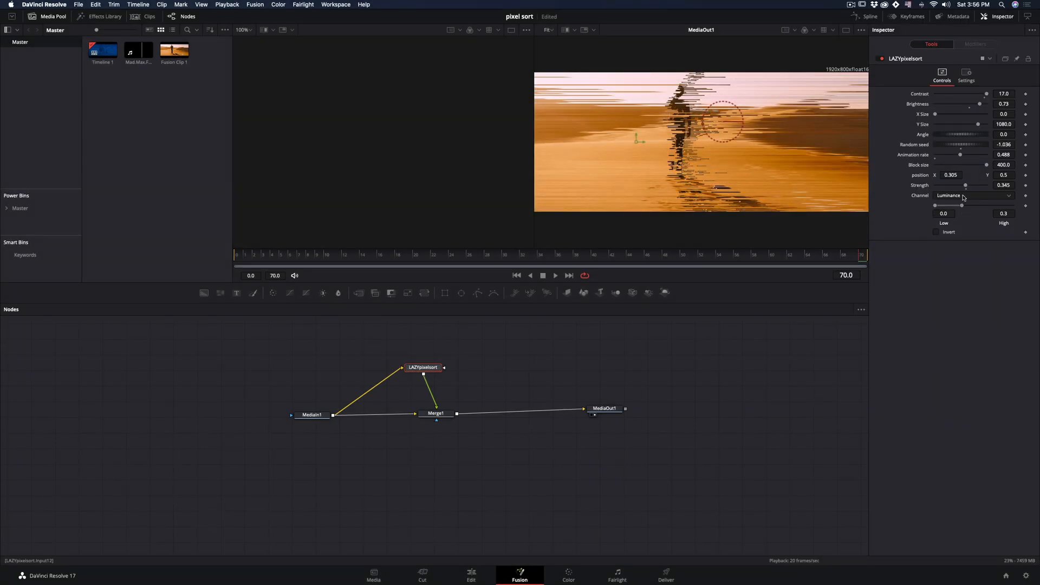
- Select the LAZYpixelsort node feeding Merge1 and show its settings in the Inspector
{"action": "left_click", "coordinate": [972, 195]}
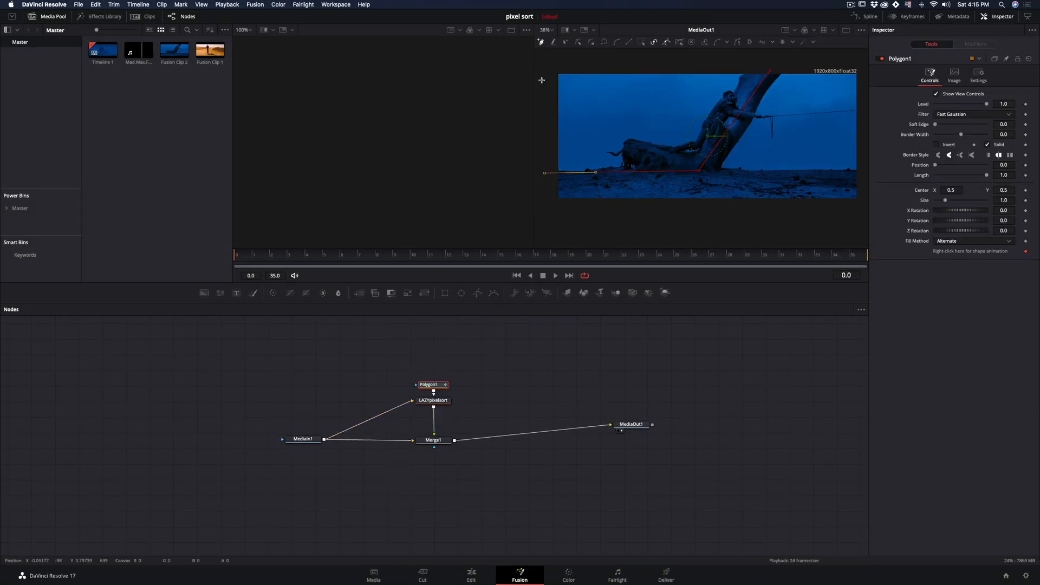
{"action": "left_click", "coordinate": [433, 400]}
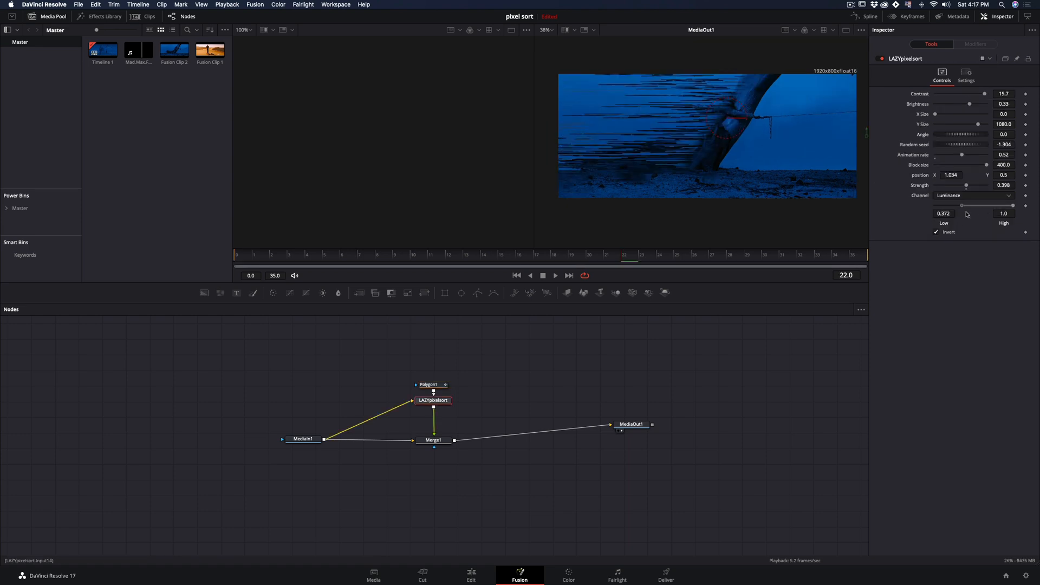